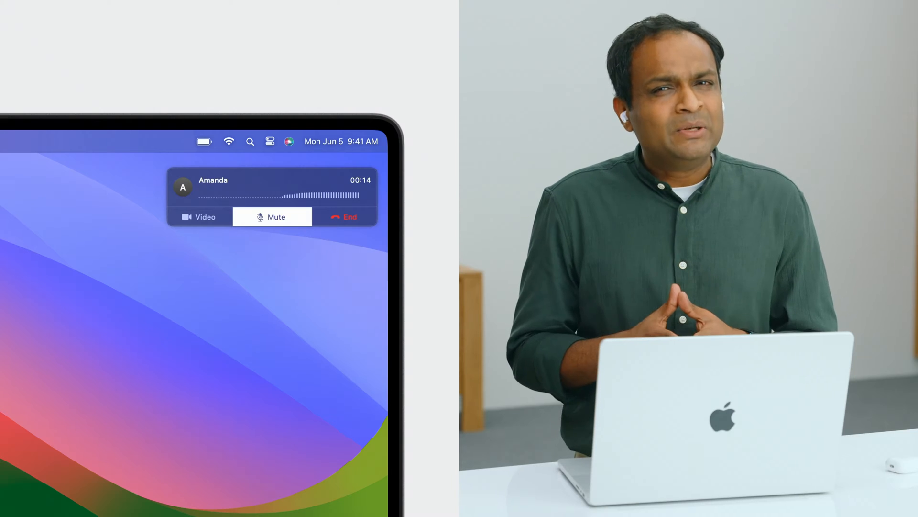
{"action": "left_click", "coordinate": [272, 217]}
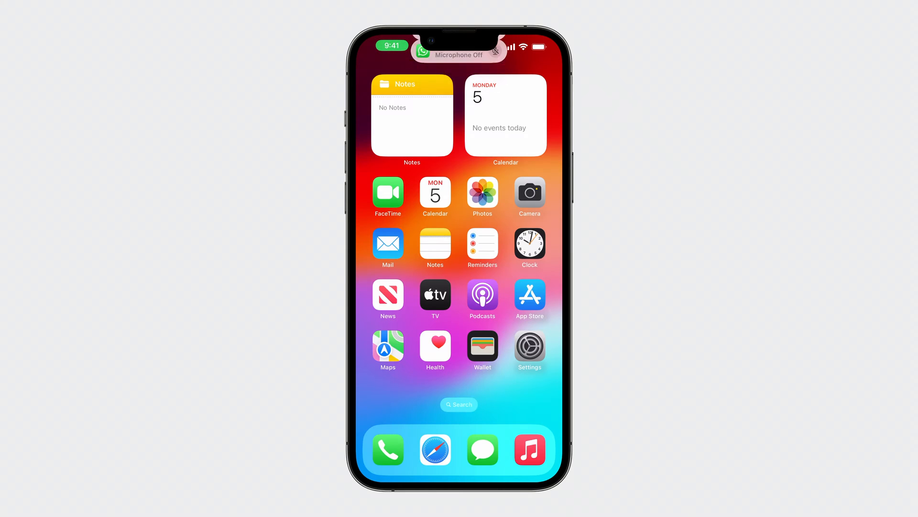
{"action": "left_click", "coordinate": [458, 53]}
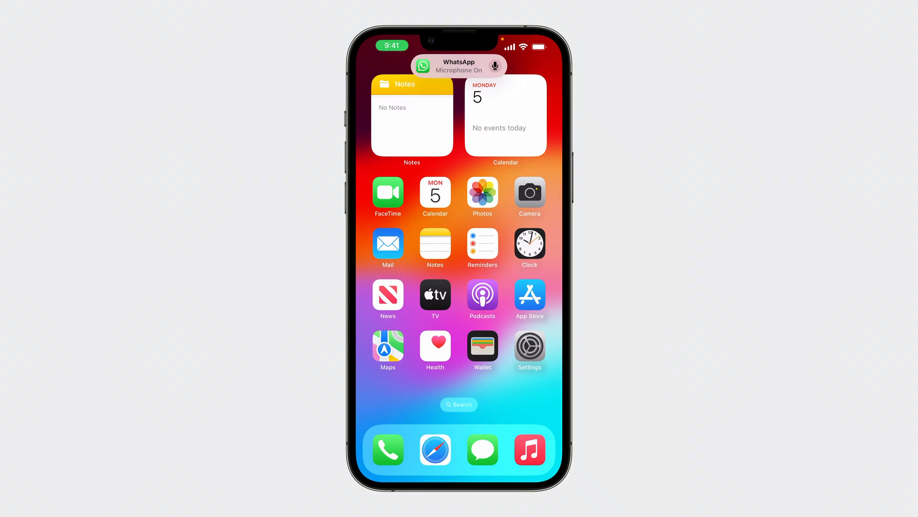